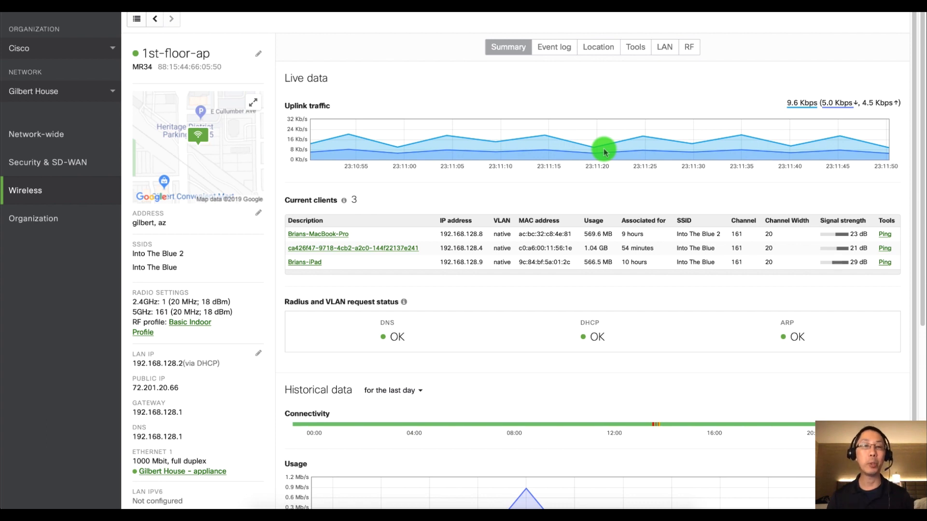
- Go to Wireless > SSIDs to view the network's four SSIDs
click(25, 190)
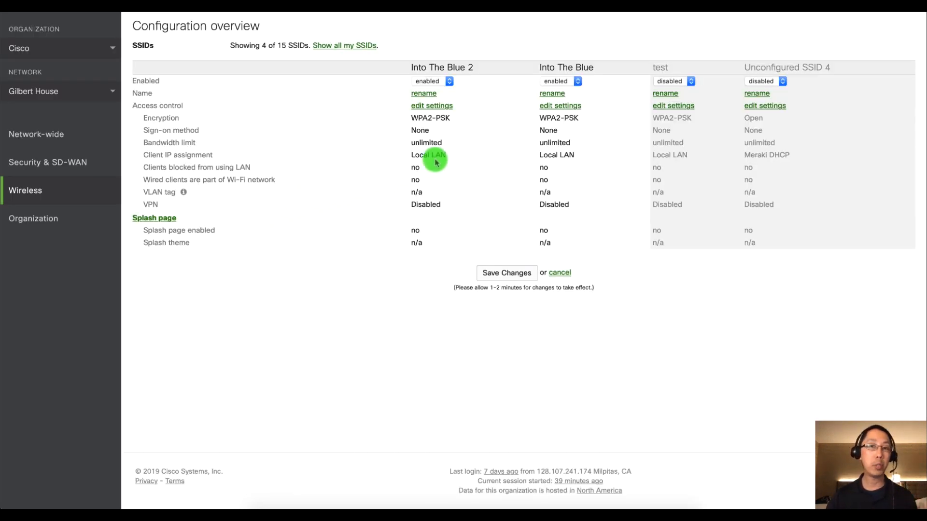
- Enable the 'test' SSID, rename it 'kids', and save
click(664, 93)
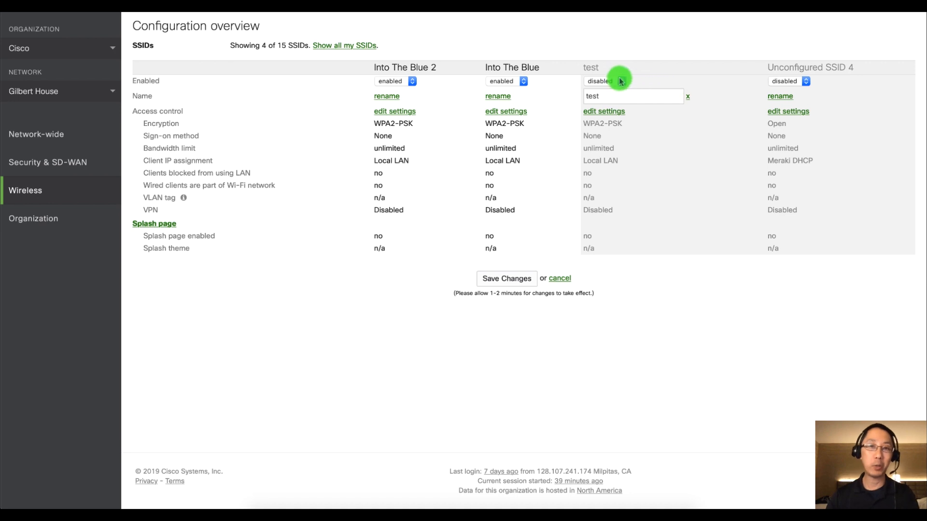
click(602, 81)
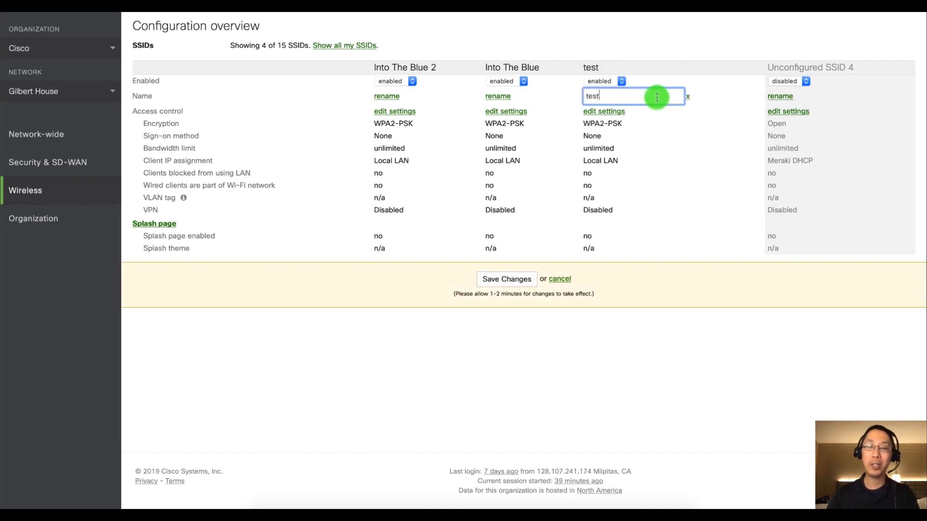
text(kids)
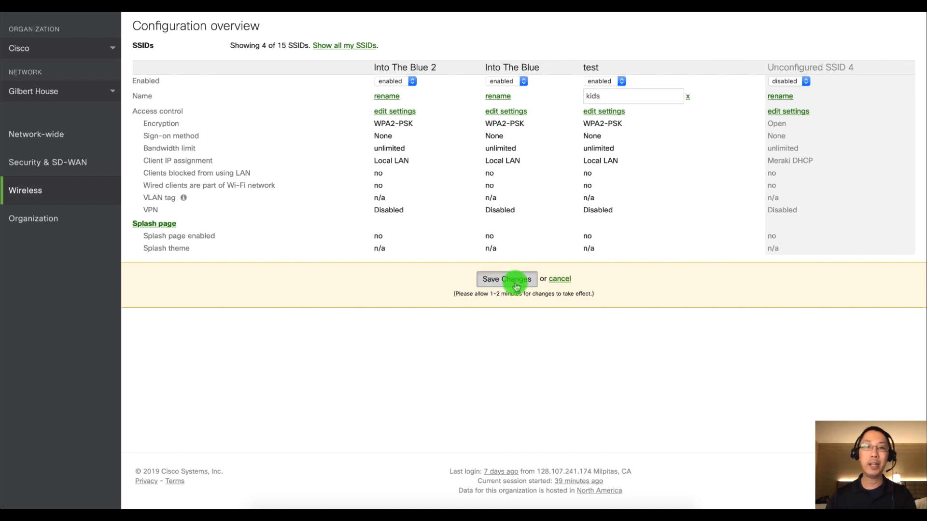
click(506, 279)
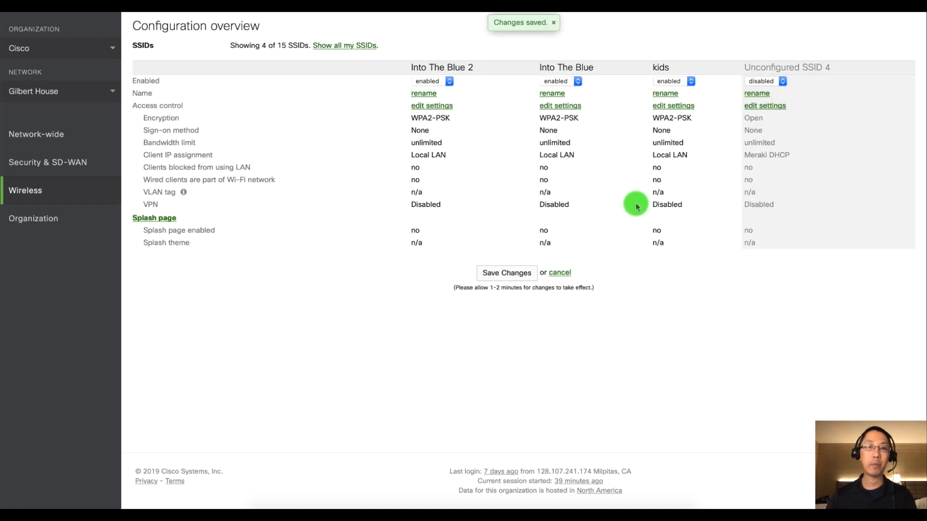
mouse_move(647, 110)
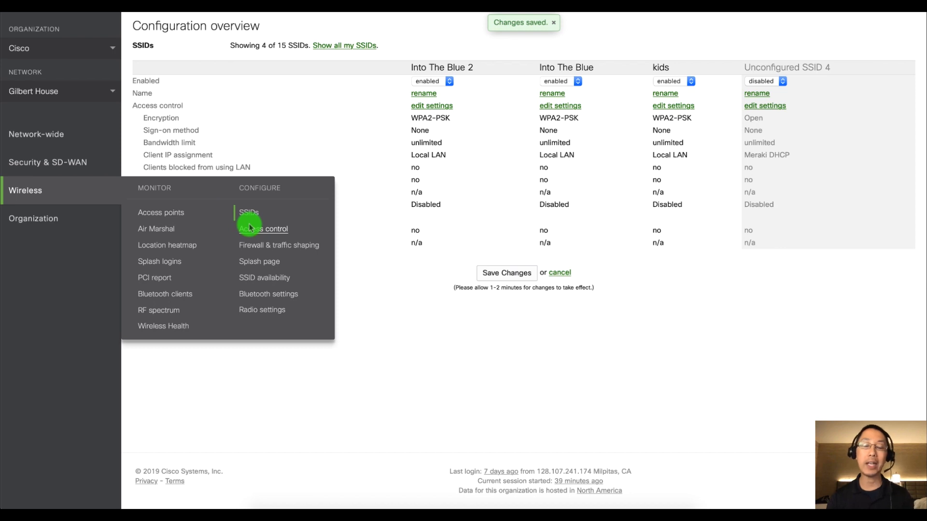
- Select 'kids' in Wireless > Access control and enter its pre-shared key
click(264, 229)
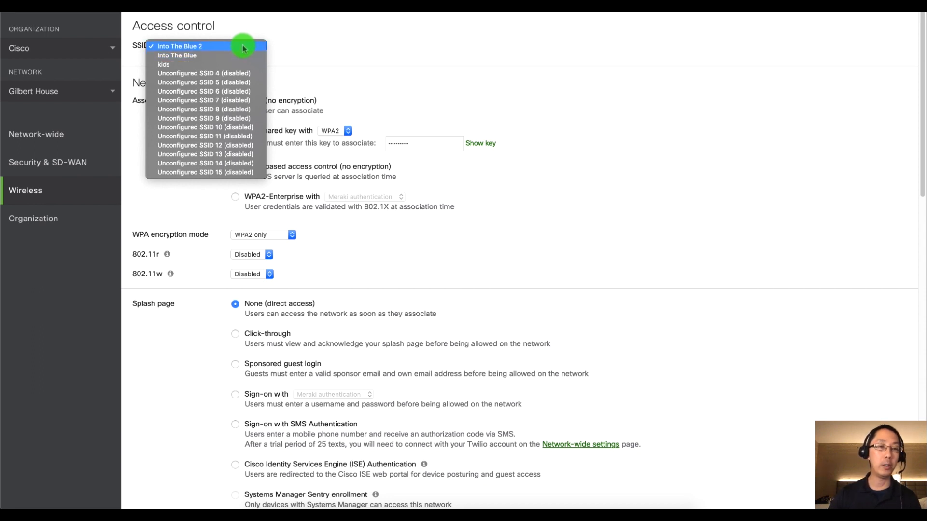
click(164, 64)
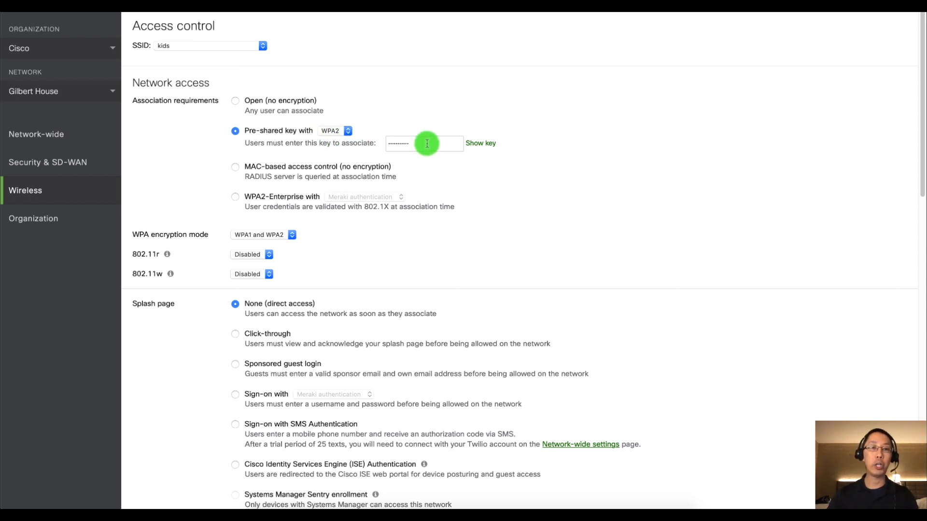
click(424, 143)
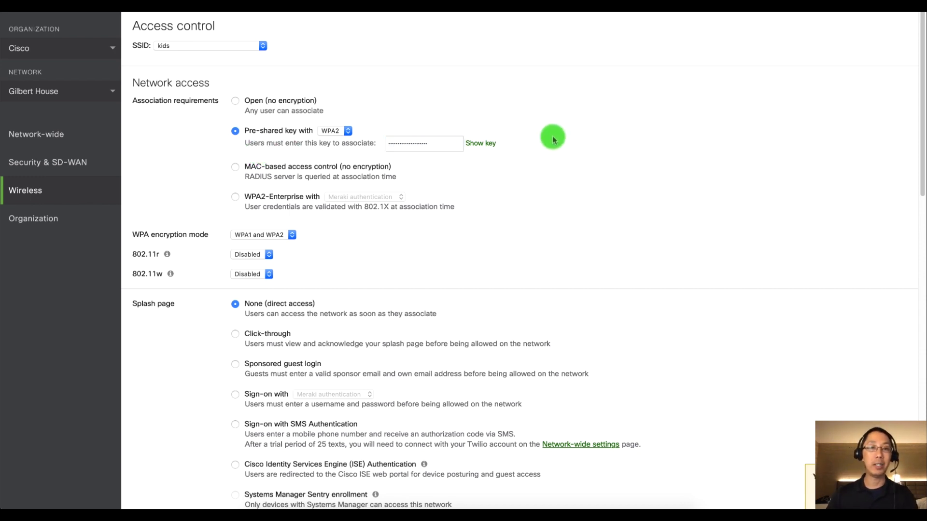
- Set the kids SSID's client IP assignment to NAT mode with Meraki DHCP
scroll(down, 3)
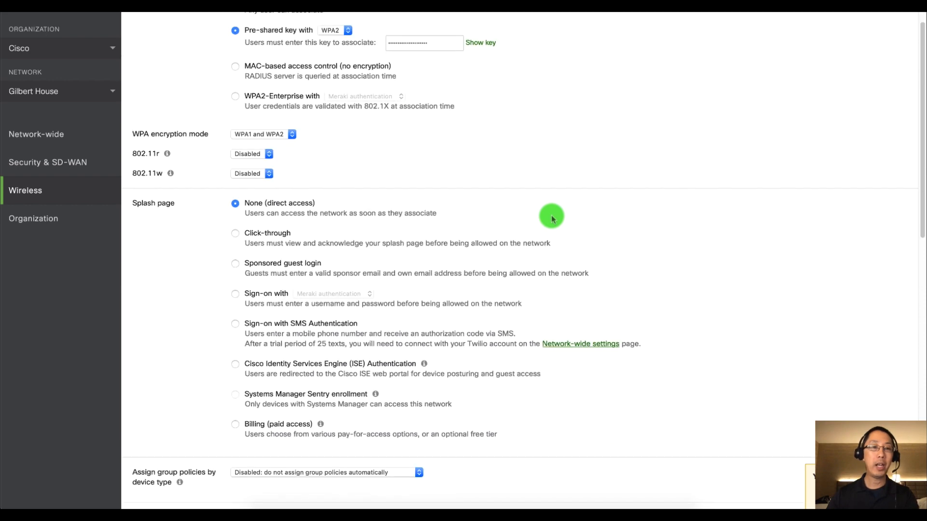
scroll(down, 3)
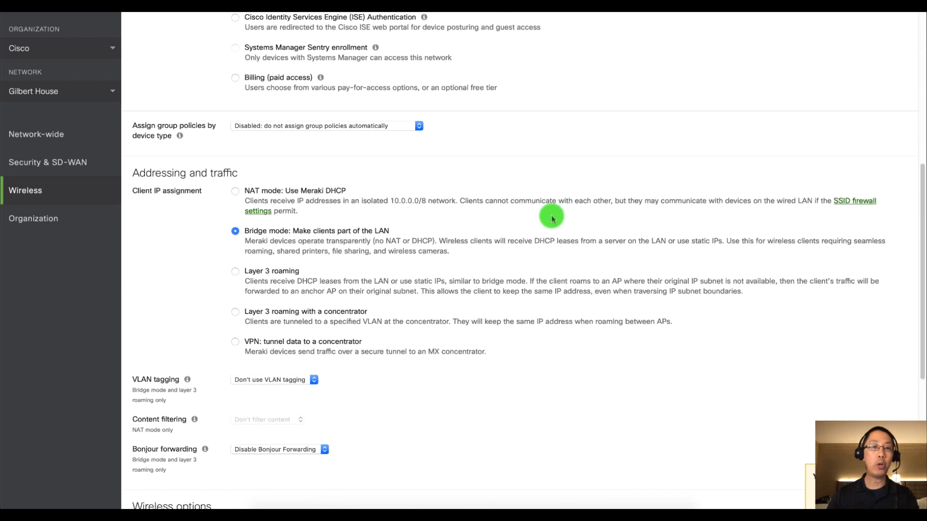
scroll(down, 3)
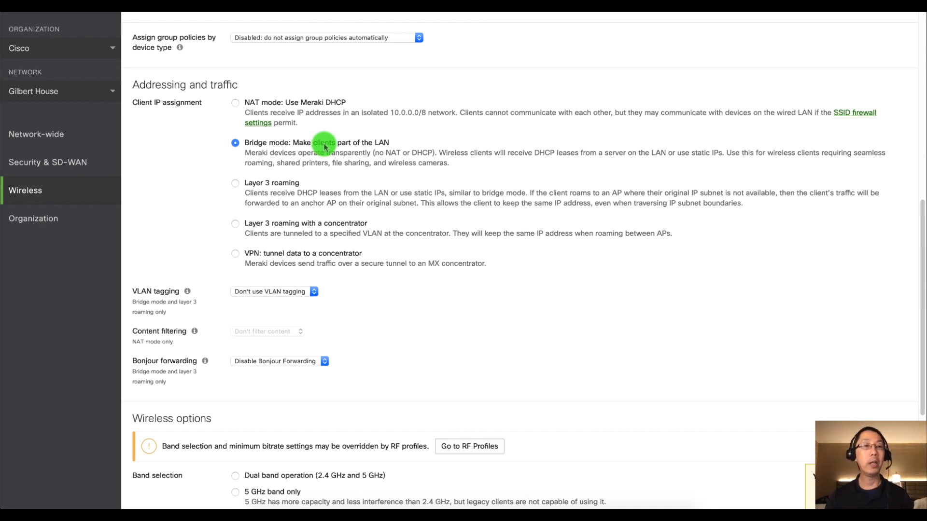
click(236, 82)
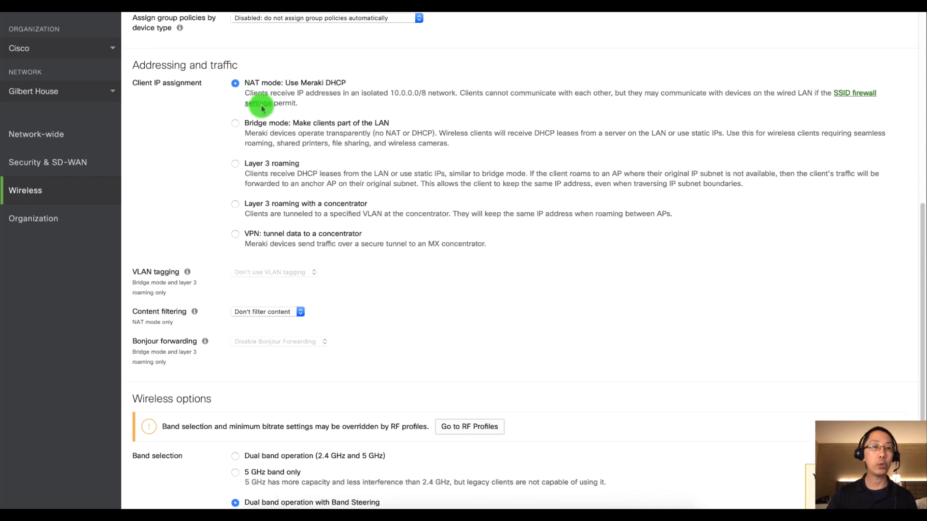
mouse_move(501, 122)
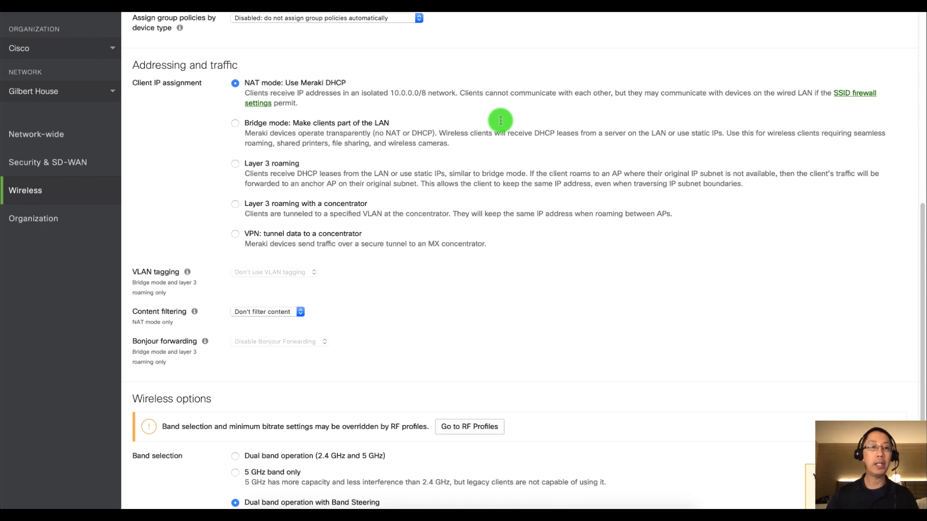
- Open the Content filtering dropdown for the kids SSID
scroll(down, 3)
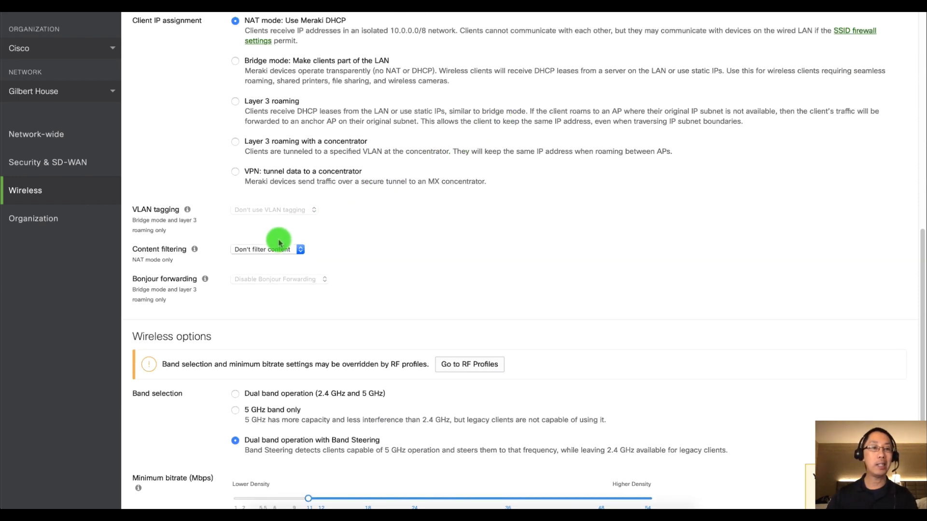
click(266, 249)
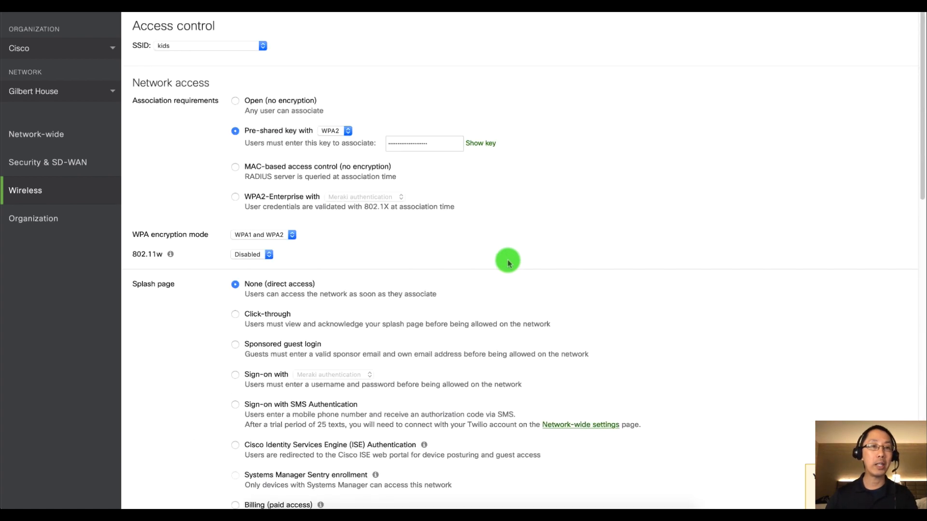
mouse_move(455, 146)
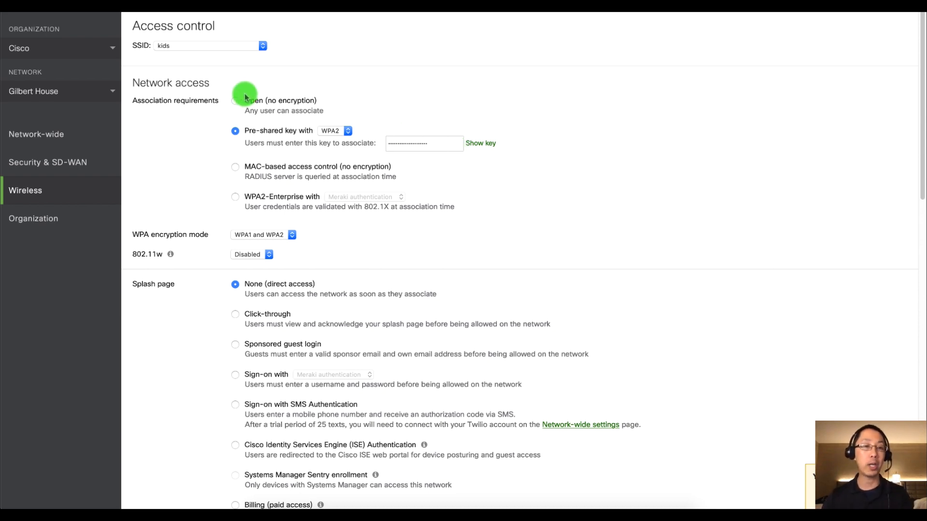
scroll(down, 3)
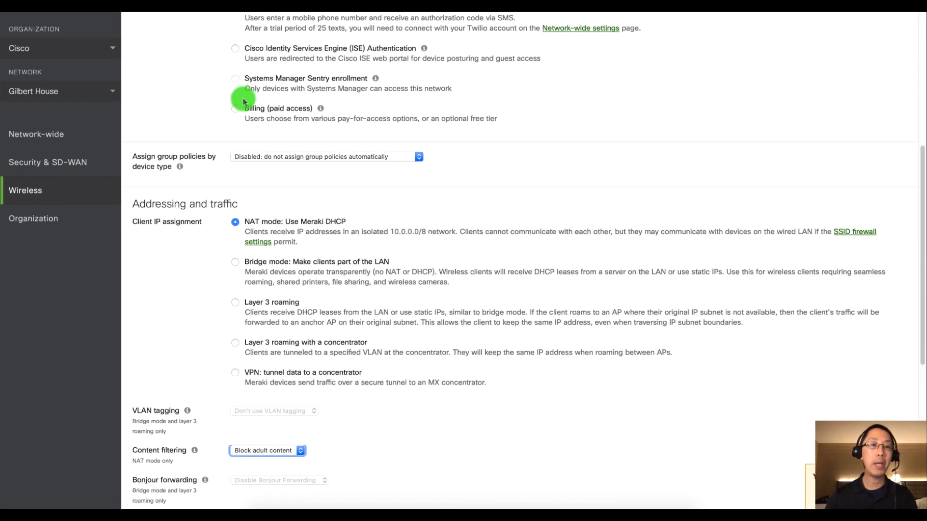
mouse_move(199, 228)
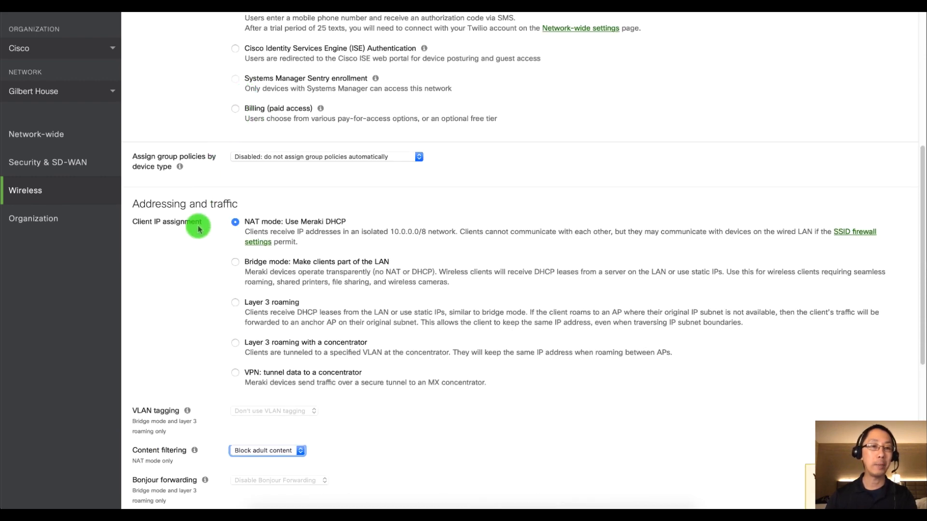
mouse_move(285, 445)
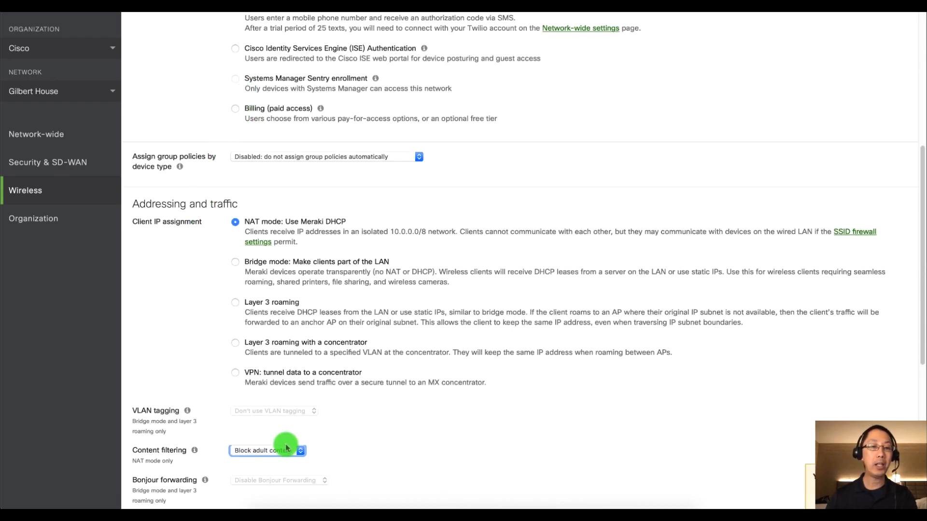